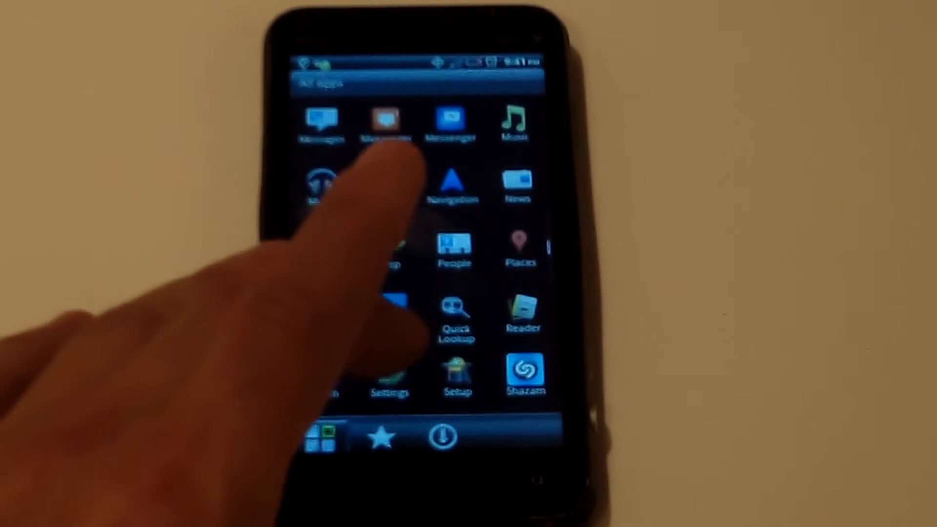
click(389, 370)
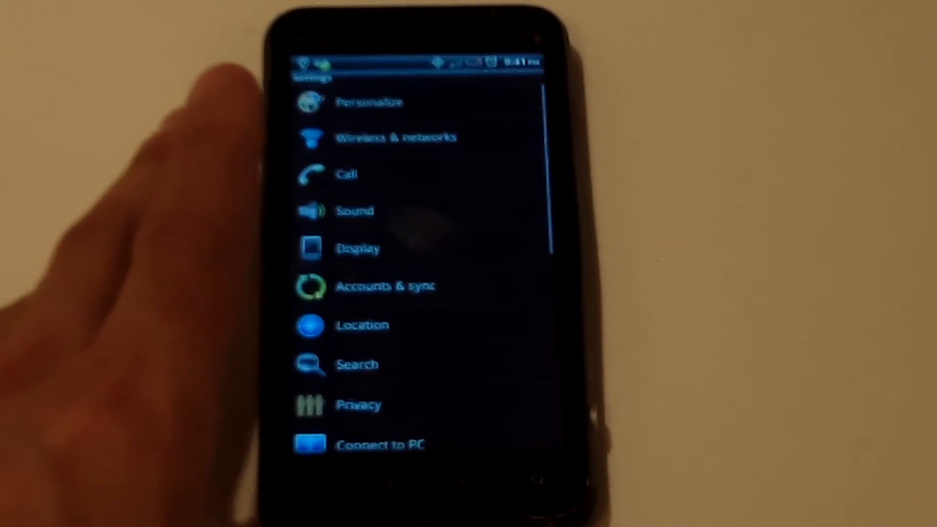